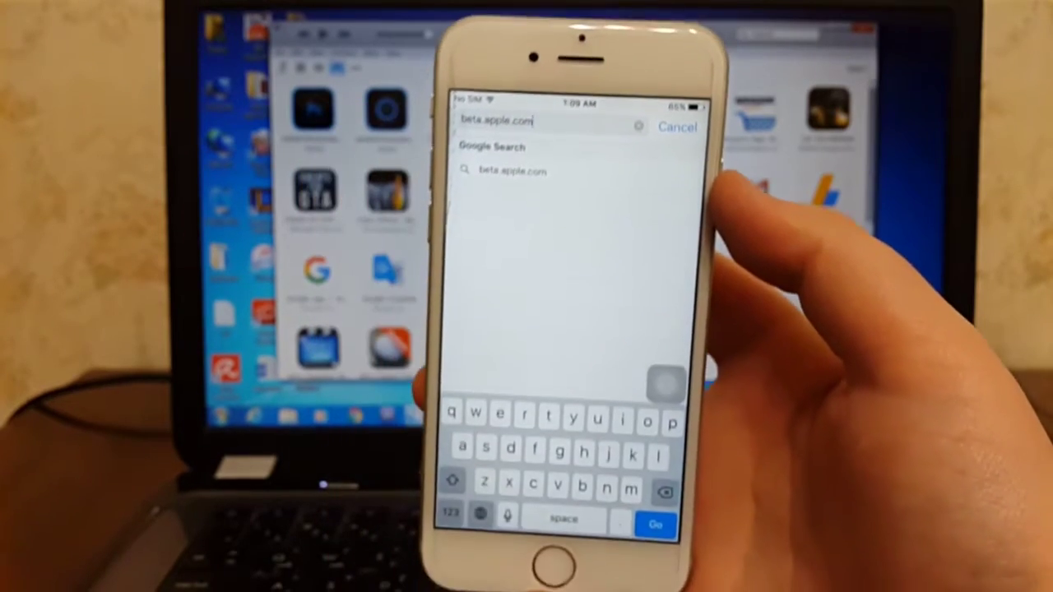
# Go to beta.apple.com in Safari to reach Apple's beta program site
pyautogui.click(662, 520)
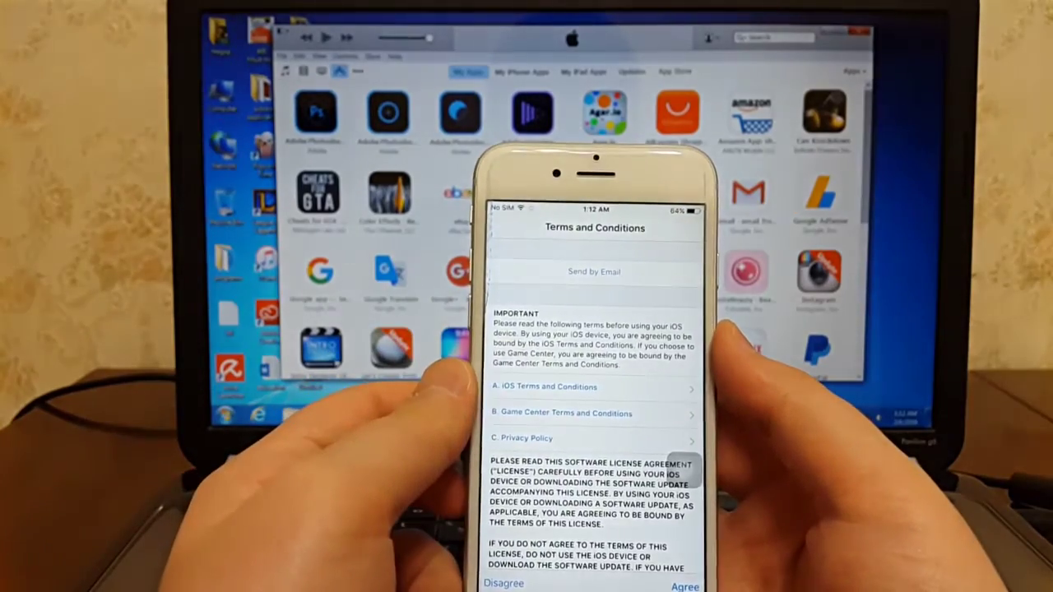
# Agree to the Terms and Conditions for iOS 9.3 Public Beta 2 (1.4 GB)
pyautogui.click(685, 585)
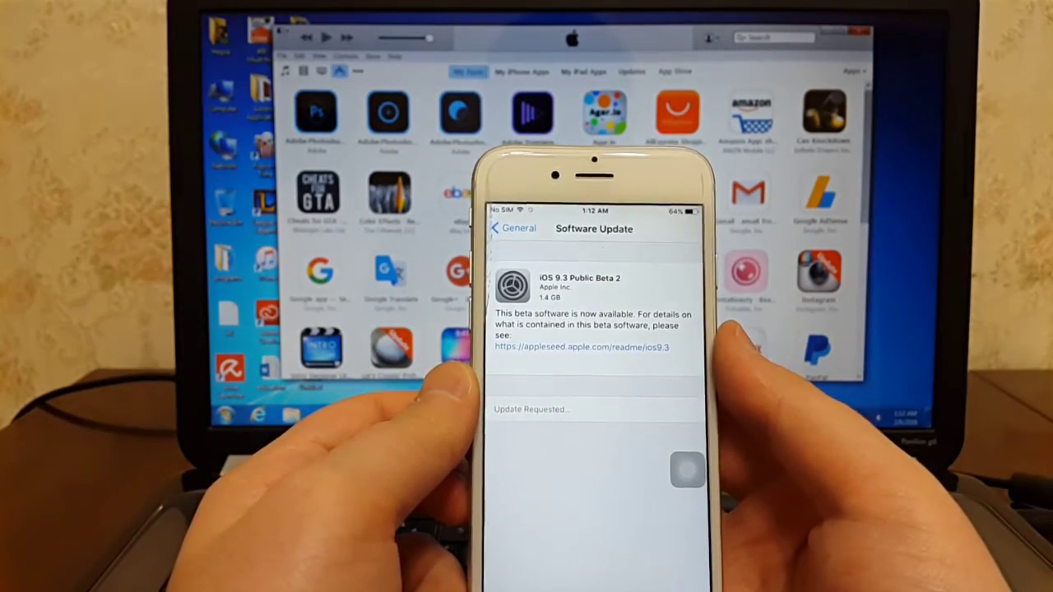